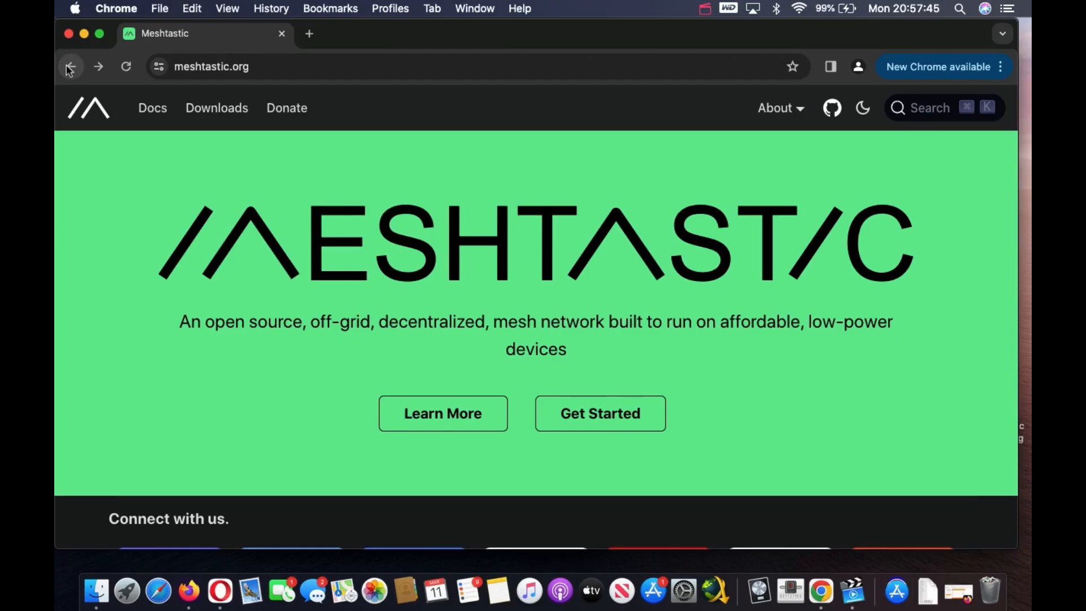
{"action": "mouse_move", "coordinate": [496, 149]}
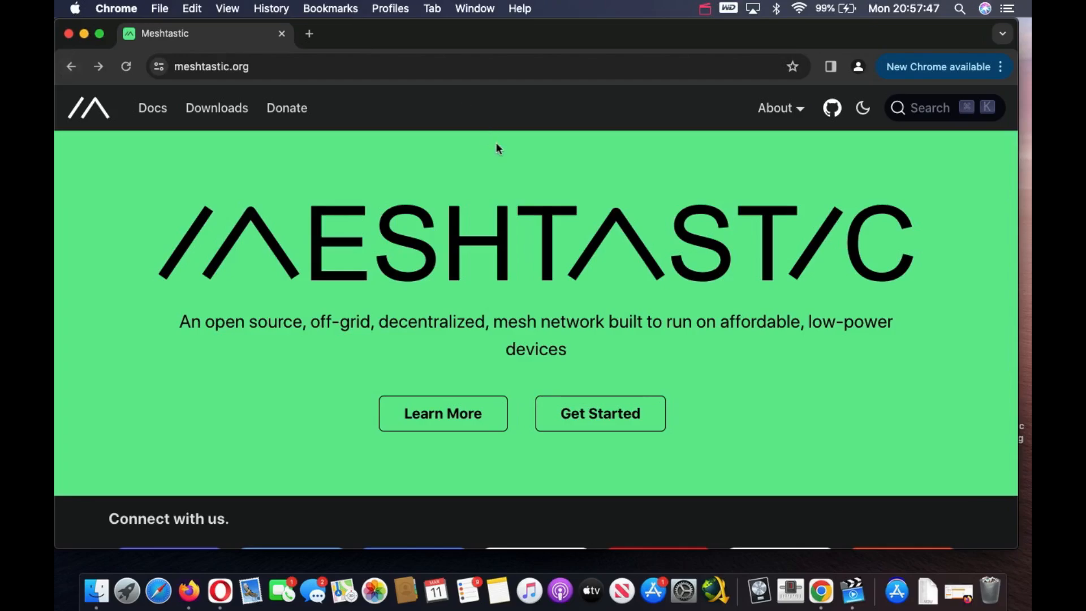
- Go from Get Started to the Installing Serial Drivers page in the sidebar
{"action": "left_click", "coordinate": [599, 413]}
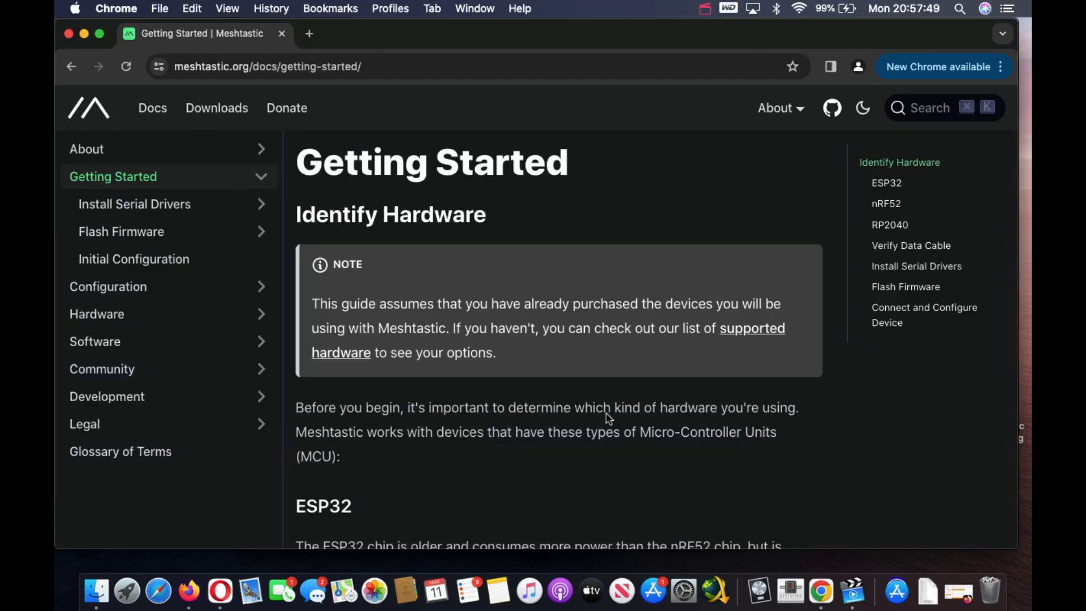
{"action": "mouse_move", "coordinate": [506, 303]}
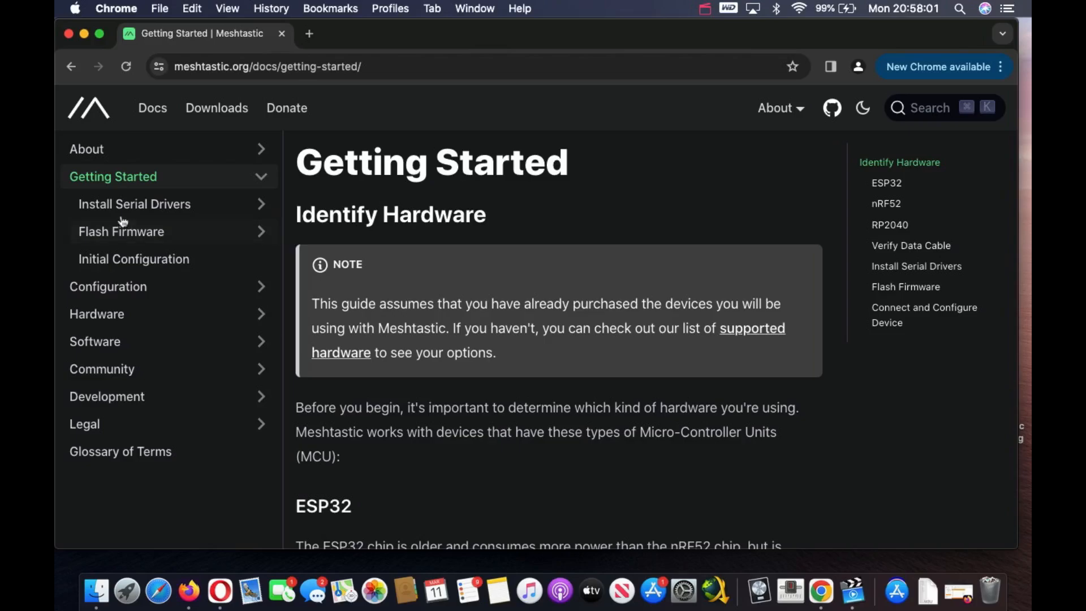
{"action": "left_click", "coordinate": [135, 204]}
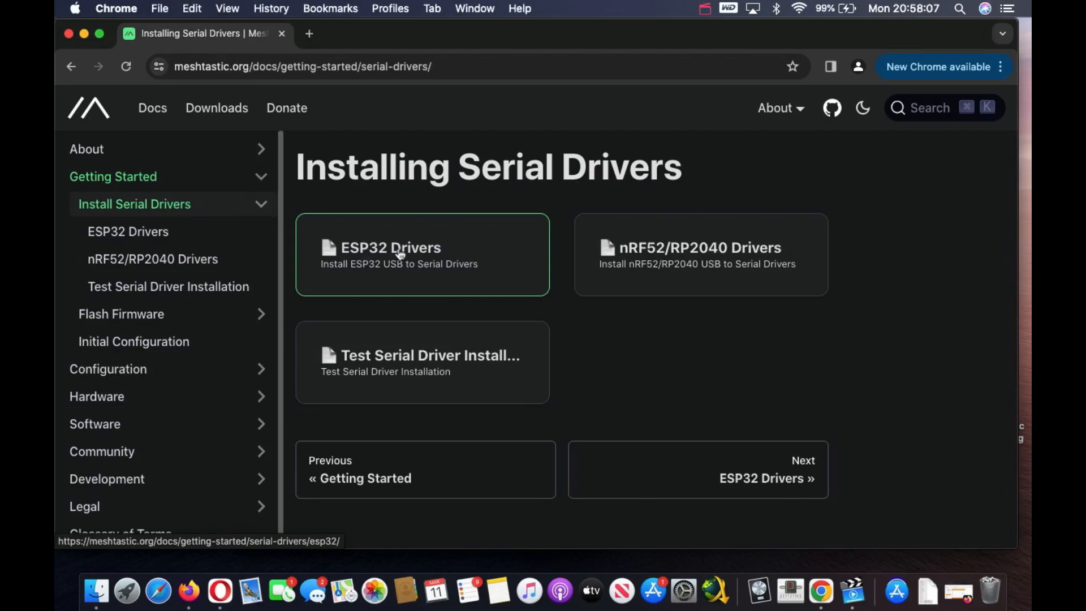
- Open the ESP32 Drivers card and review its Linux, Windows and macOS driver downloads
{"action": "left_click", "coordinate": [391, 247]}
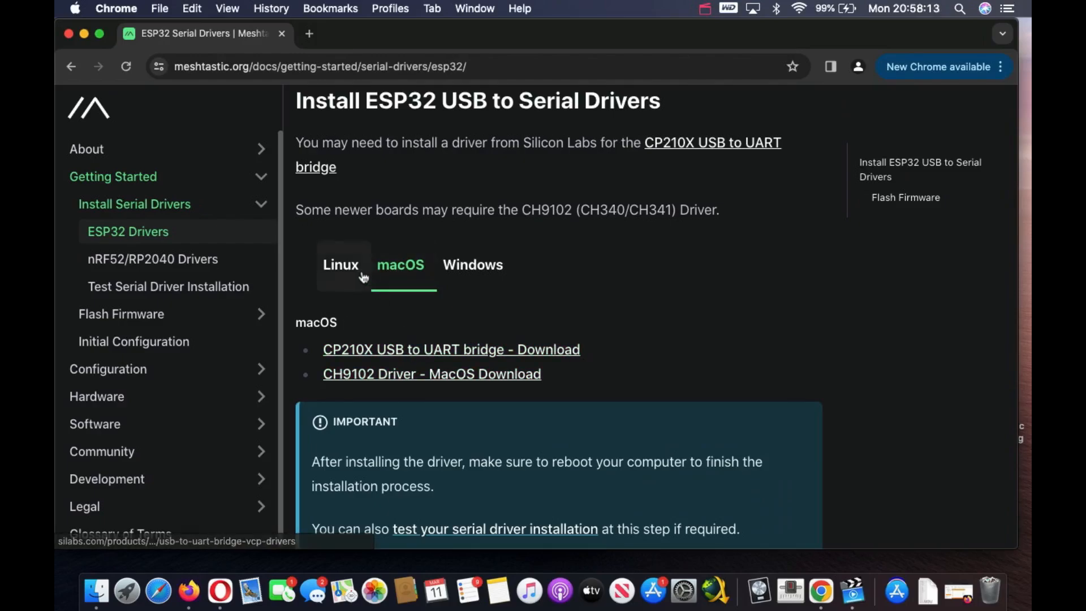
{"action": "left_click", "coordinate": [340, 265]}
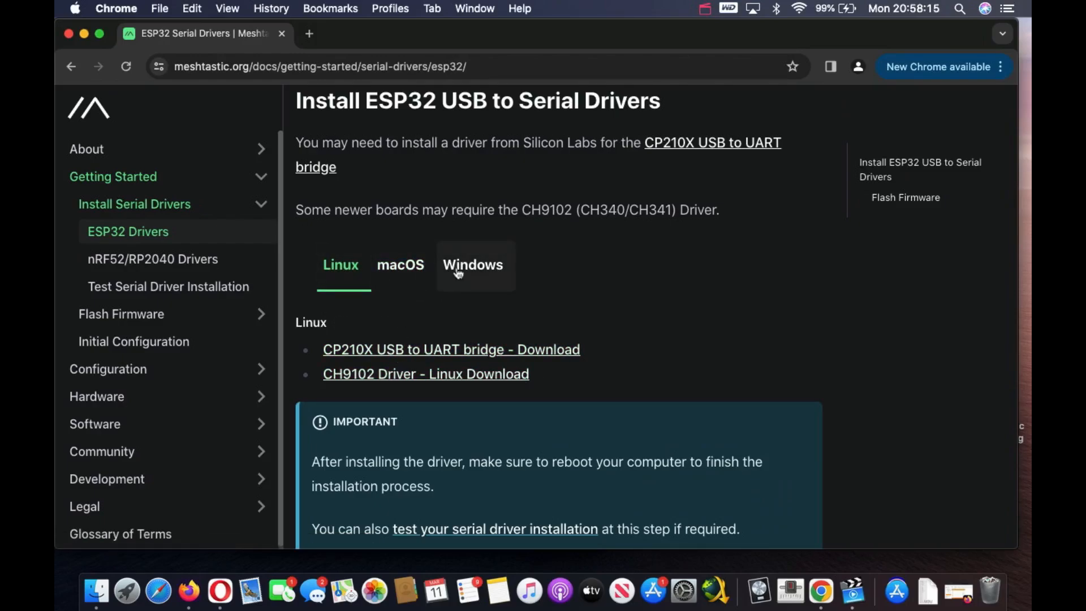
{"action": "left_click", "coordinate": [473, 264]}
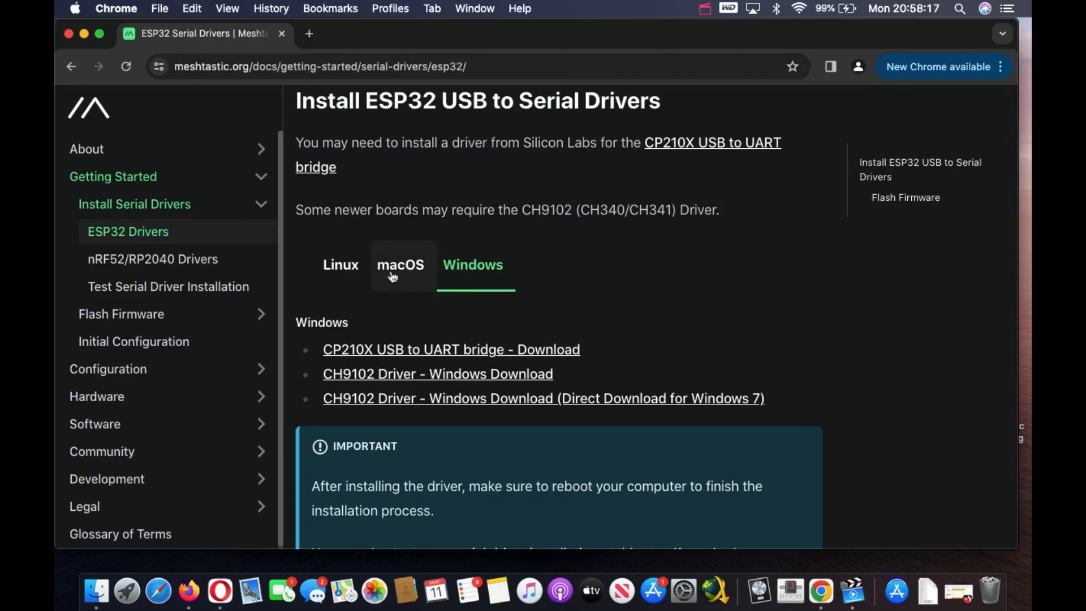
{"action": "left_click", "coordinate": [400, 264]}
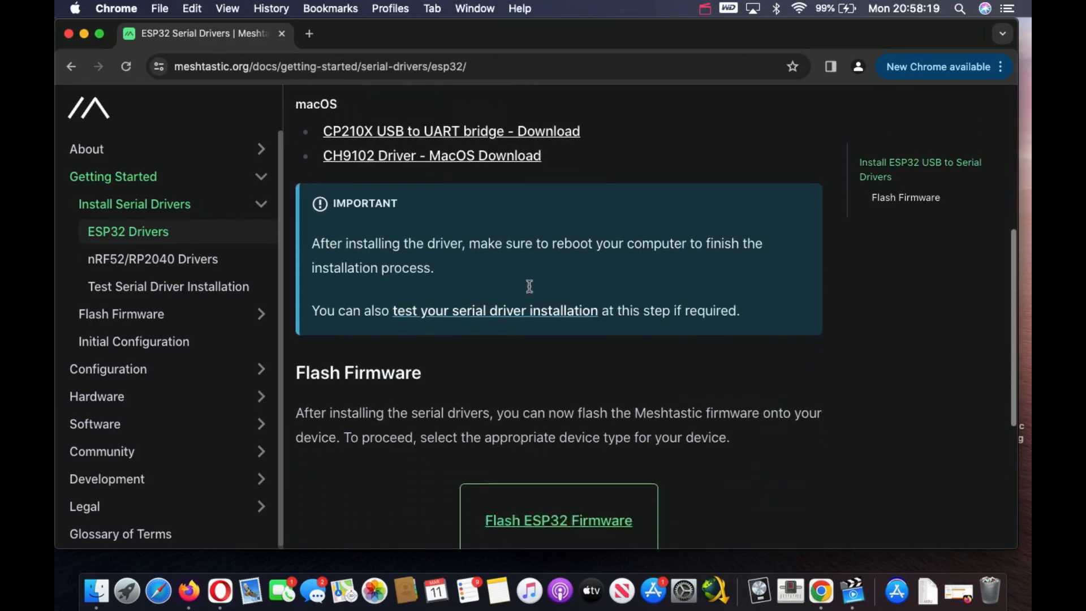
{"action": "scroll", "scroll_direction": "down", "scroll_amount": 3}
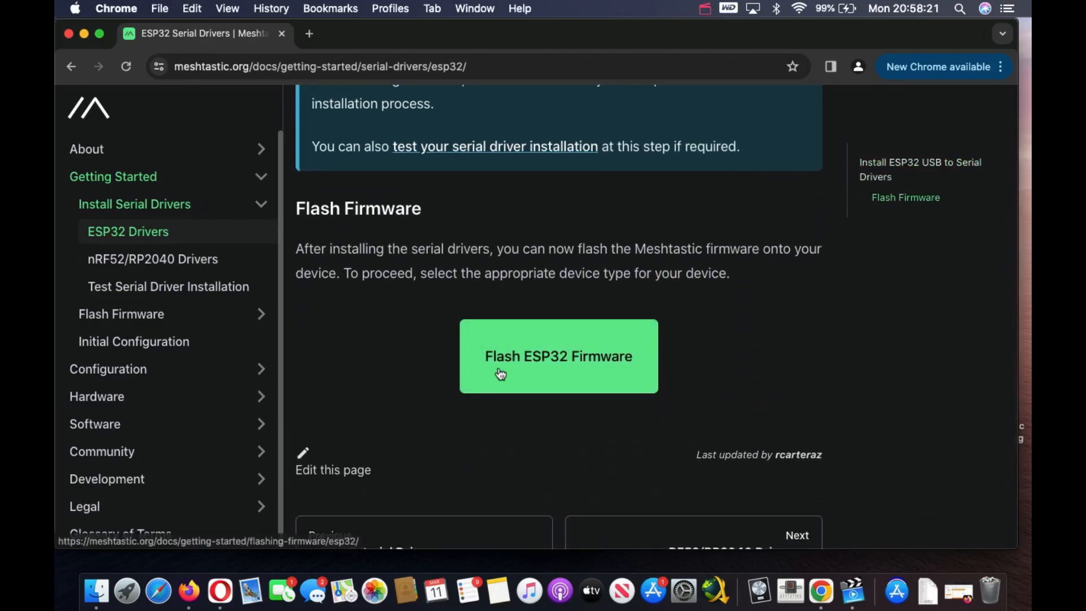
{"action": "mouse_move", "coordinate": [536, 368]}
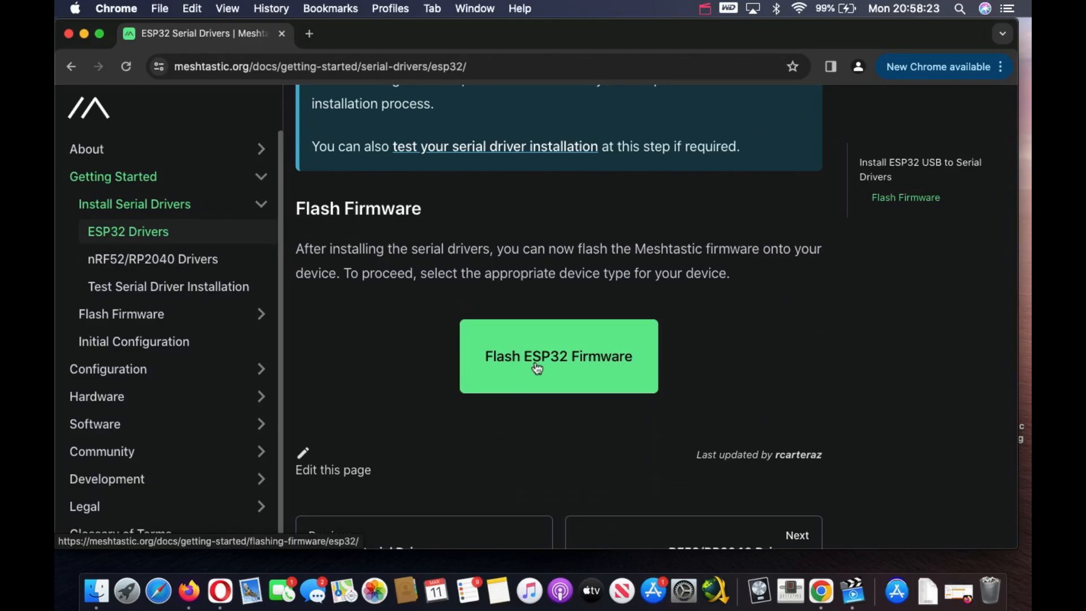
- Open Flash ESP32 Firmware, then continue to Next: Web Flasher (recommended)
{"action": "left_click", "coordinate": [559, 355]}
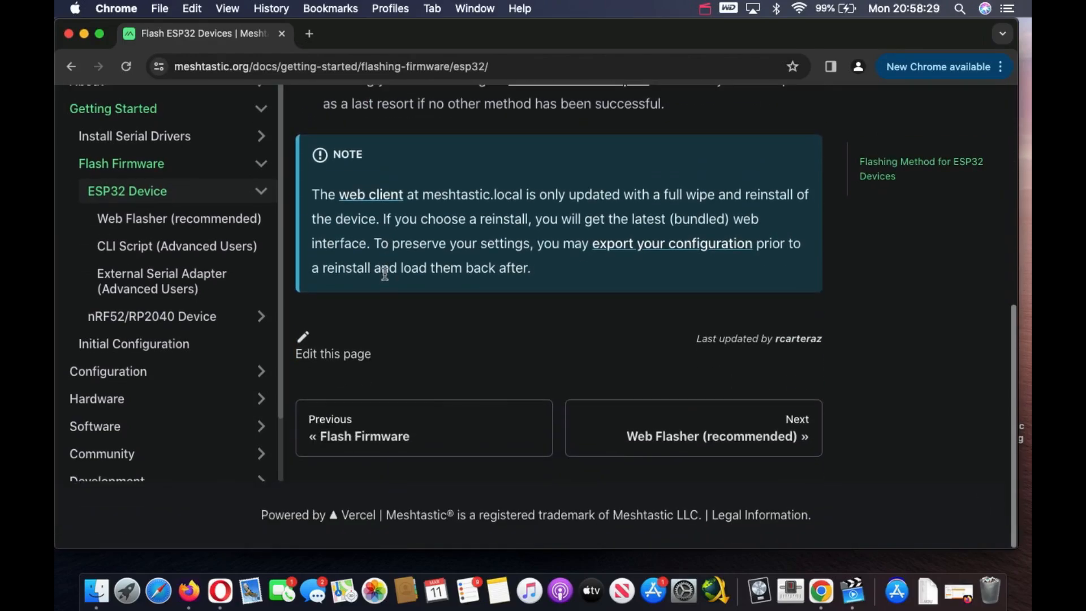
{"action": "mouse_move", "coordinate": [691, 428]}
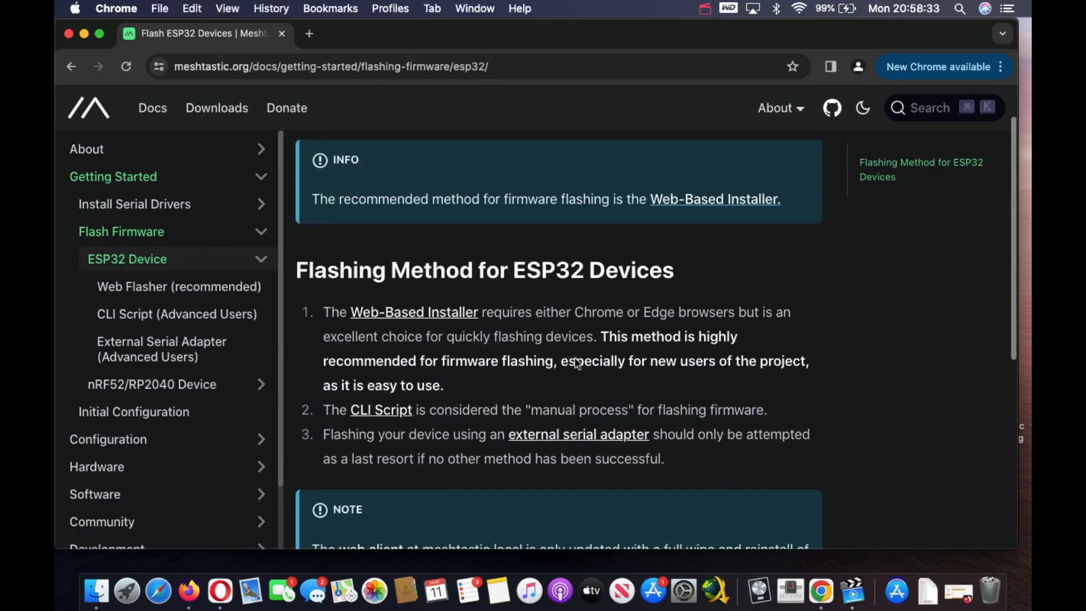
{"action": "scroll", "scroll_direction": "down", "scroll_amount": 3}
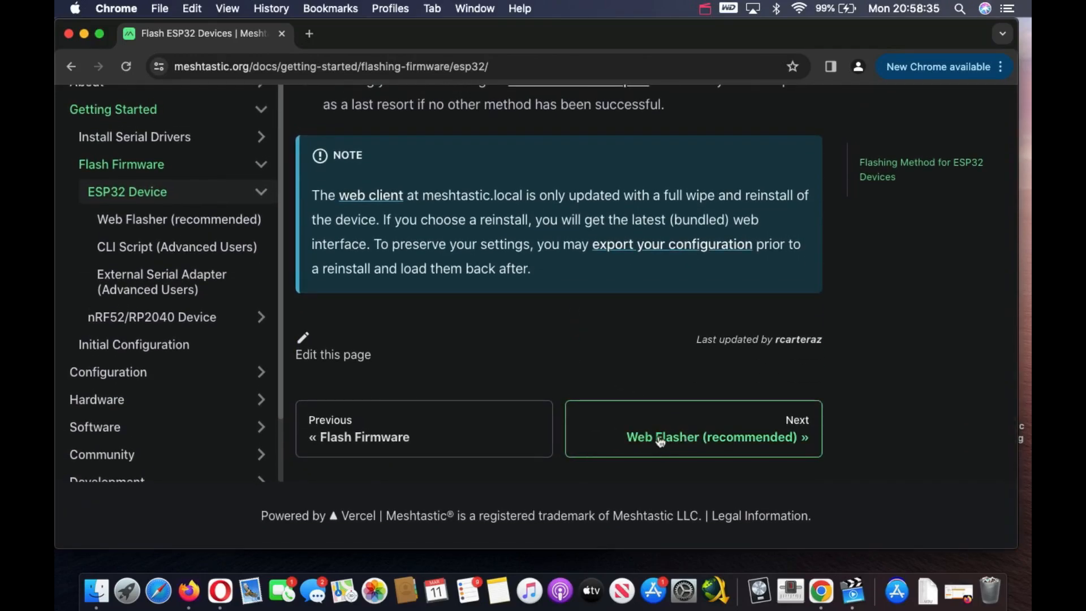
{"action": "left_click", "coordinate": [712, 436]}
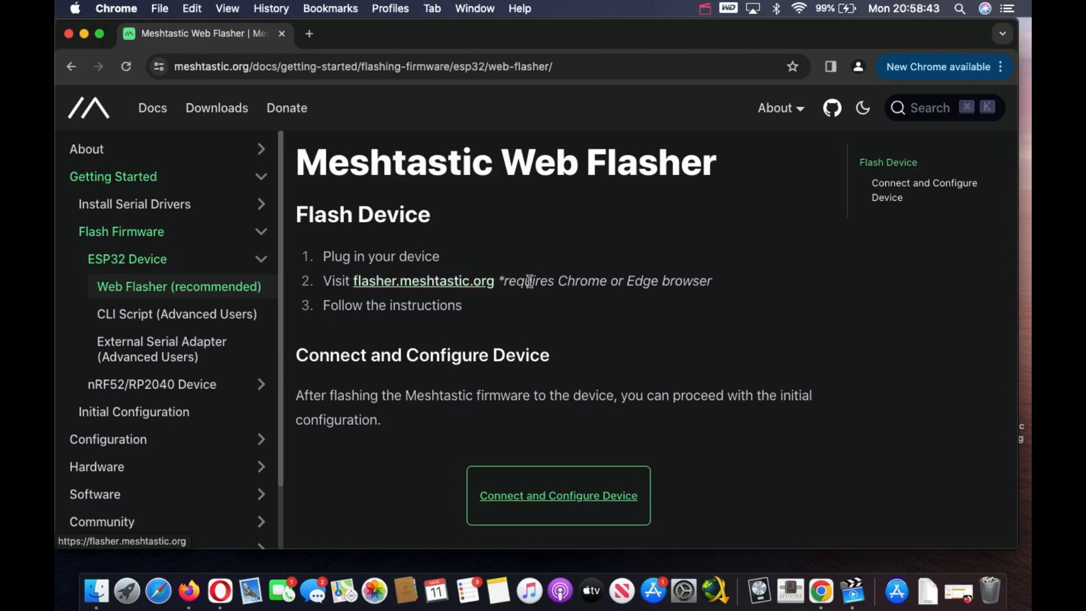
{"action": "mouse_move", "coordinate": [434, 287]}
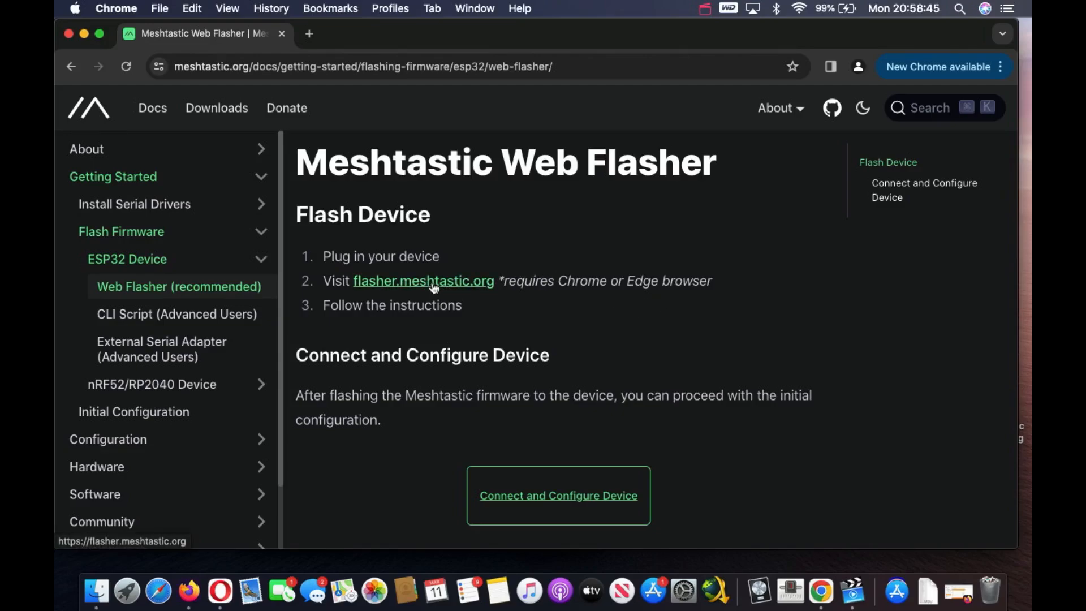
- Open flasher.meshtastic.org and select Heltec V3 as the target device
{"action": "left_click", "coordinate": [423, 280]}
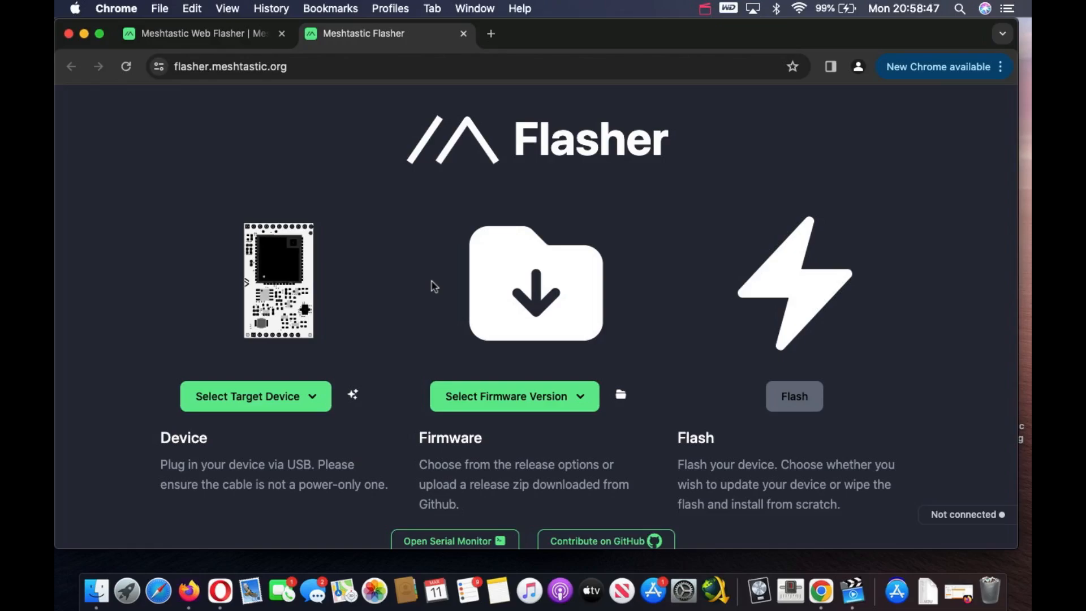
{"action": "mouse_move", "coordinate": [437, 320]}
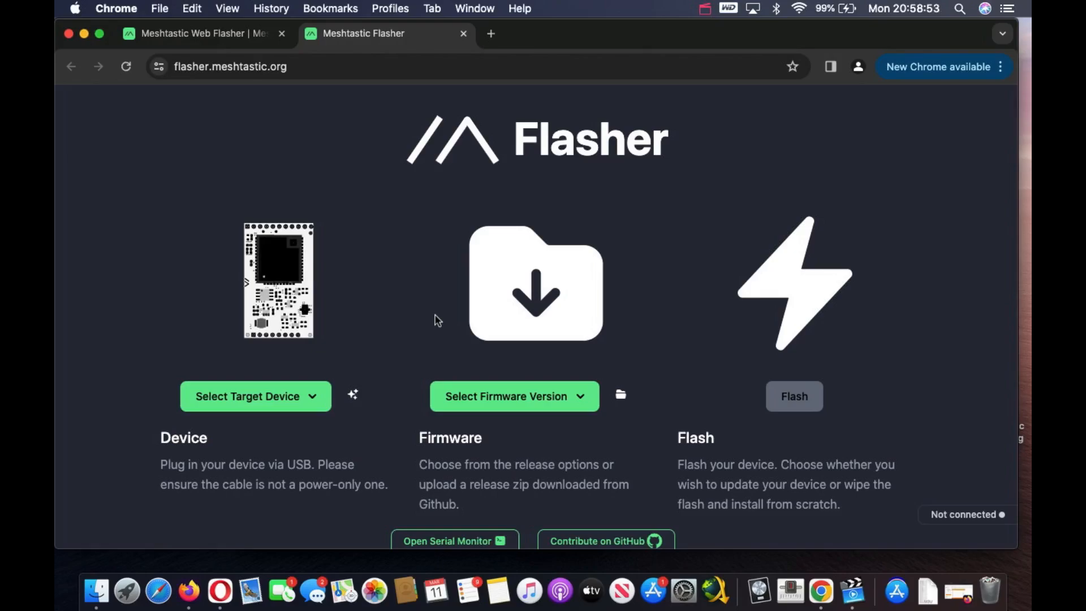
{"action": "mouse_move", "coordinate": [198, 346]}
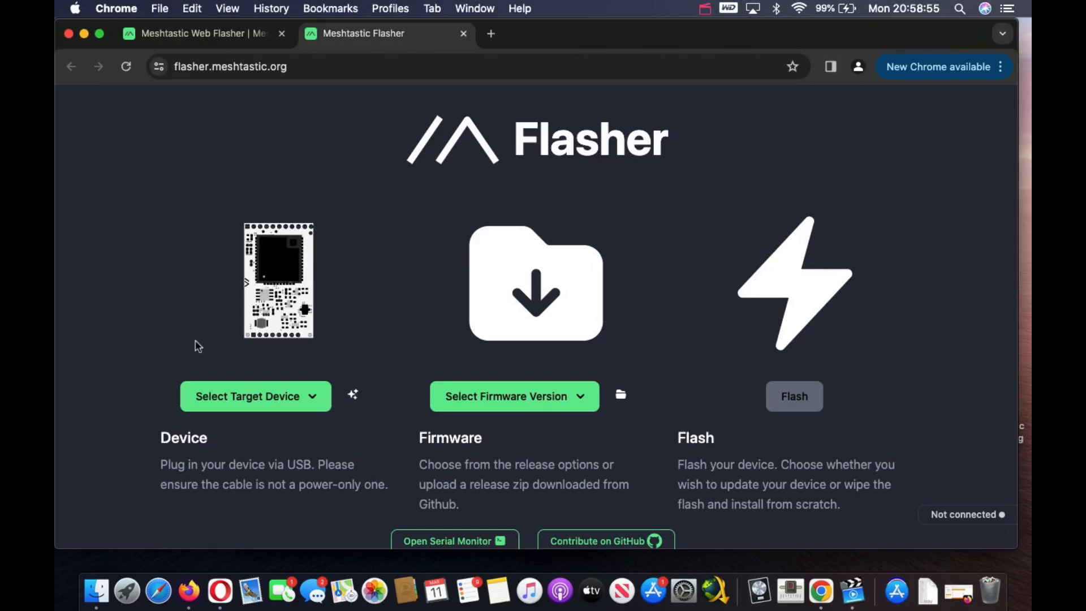
{"action": "left_click", "coordinate": [255, 395]}
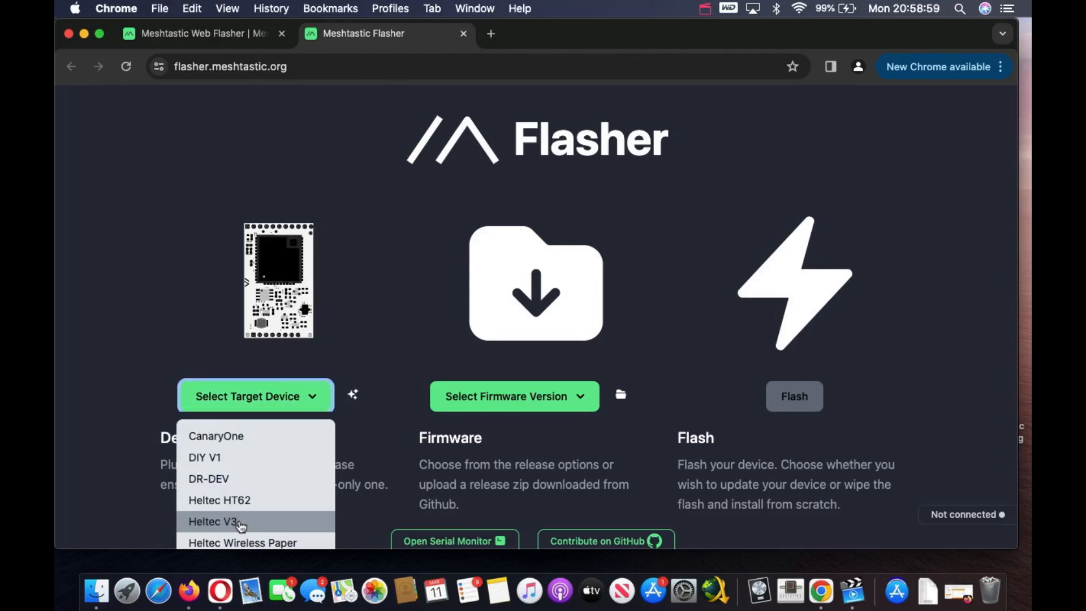
{"action": "scroll", "scroll_direction": "down", "scroll_amount": 3}
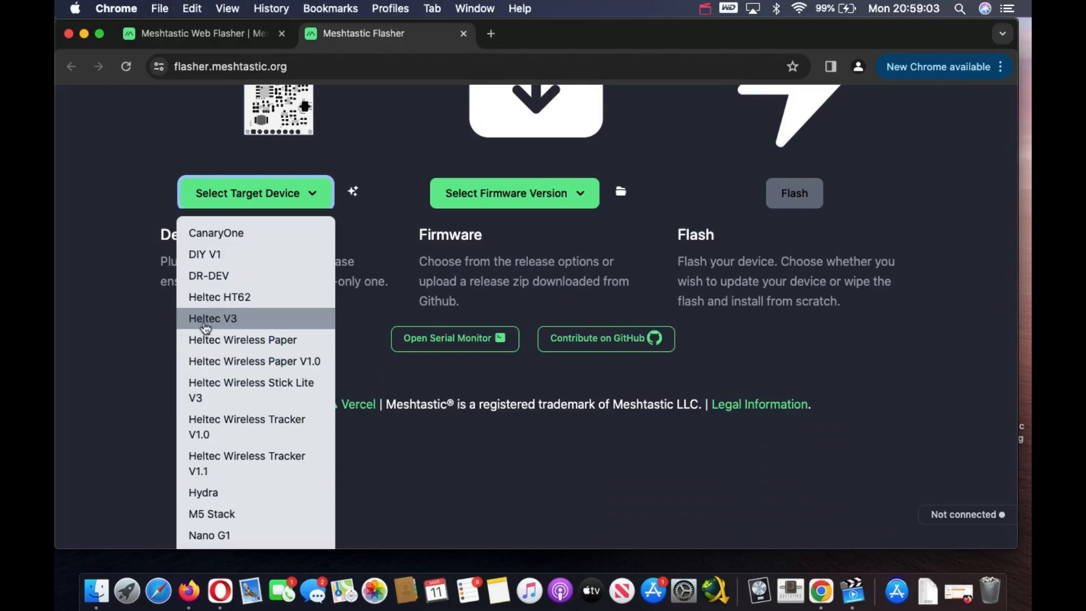
{"action": "left_click", "coordinate": [212, 318]}
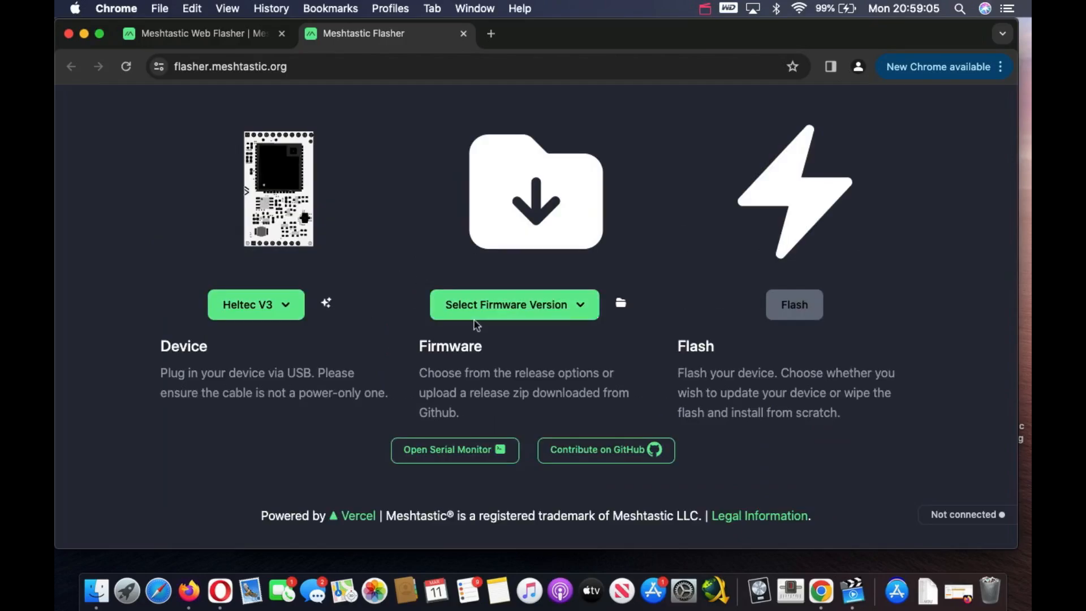
- Choose firmware 2.2.24.e6a2c06 Beta and continue past the release notes
{"action": "left_click", "coordinate": [513, 304]}
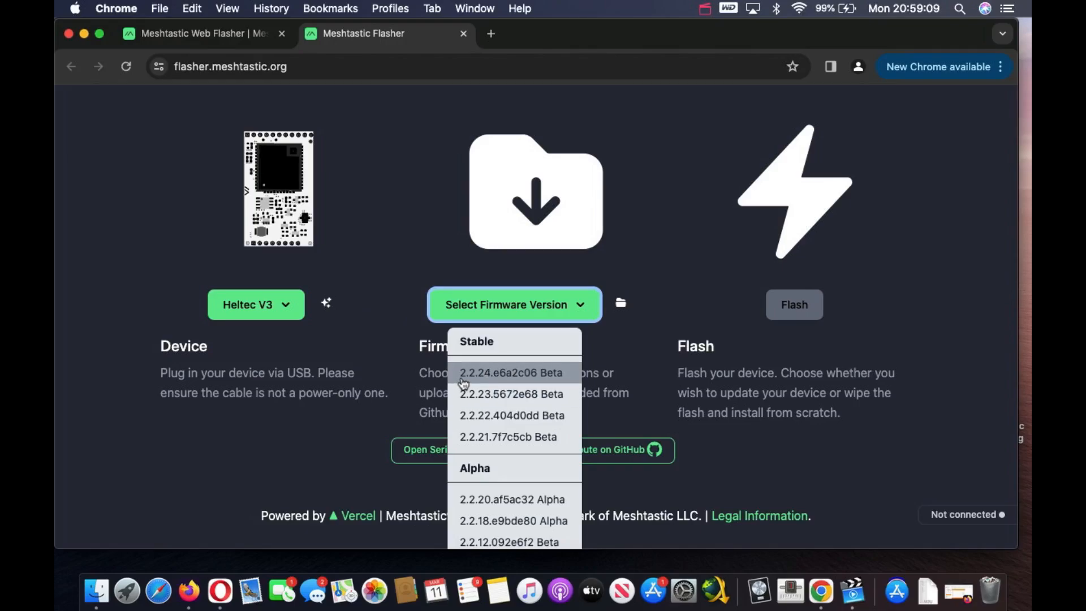
{"action": "left_click", "coordinate": [510, 372]}
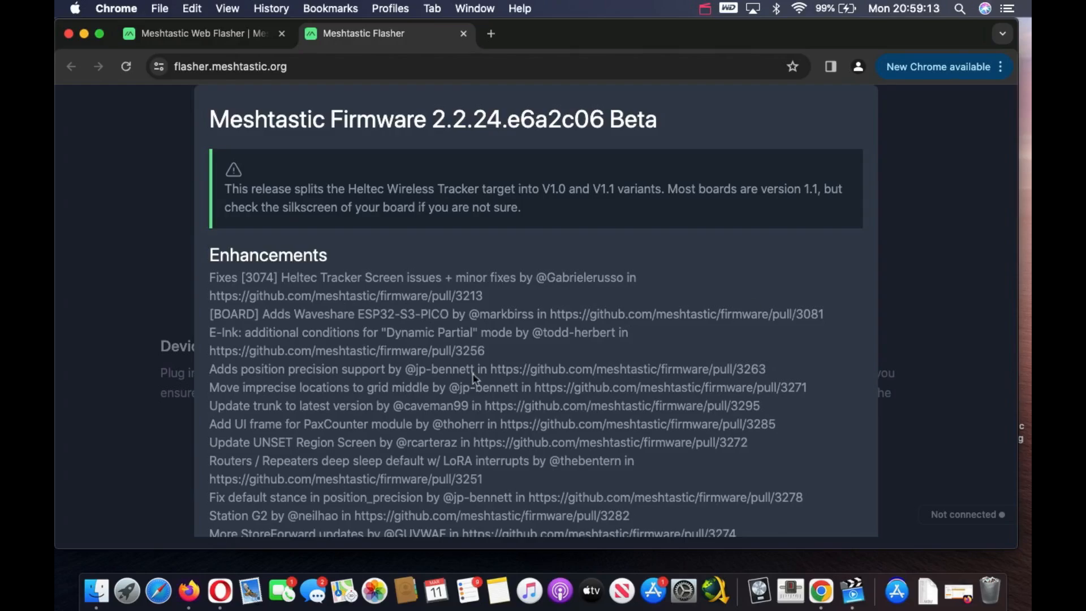
{"action": "scroll", "scroll_direction": "down", "scroll_amount": 3}
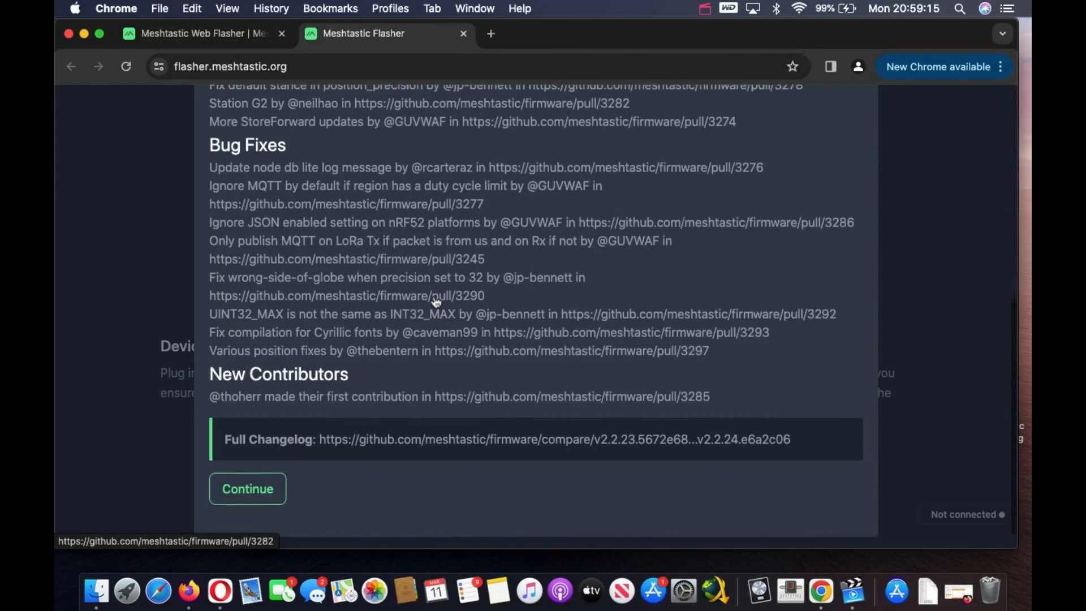
{"action": "left_click", "coordinate": [247, 488]}
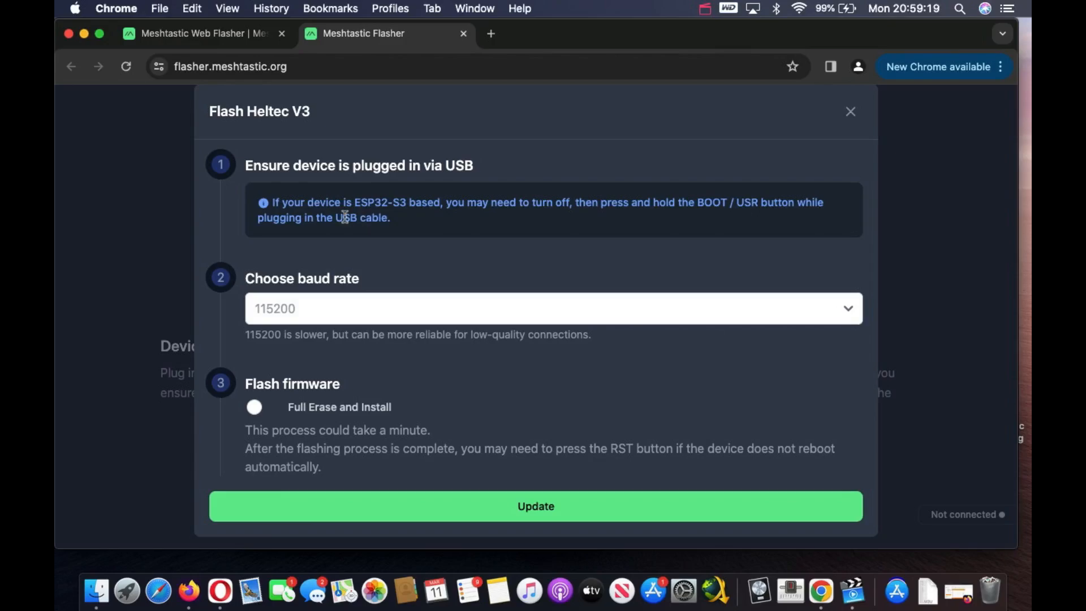
{"action": "mouse_move", "coordinate": [277, 272]}
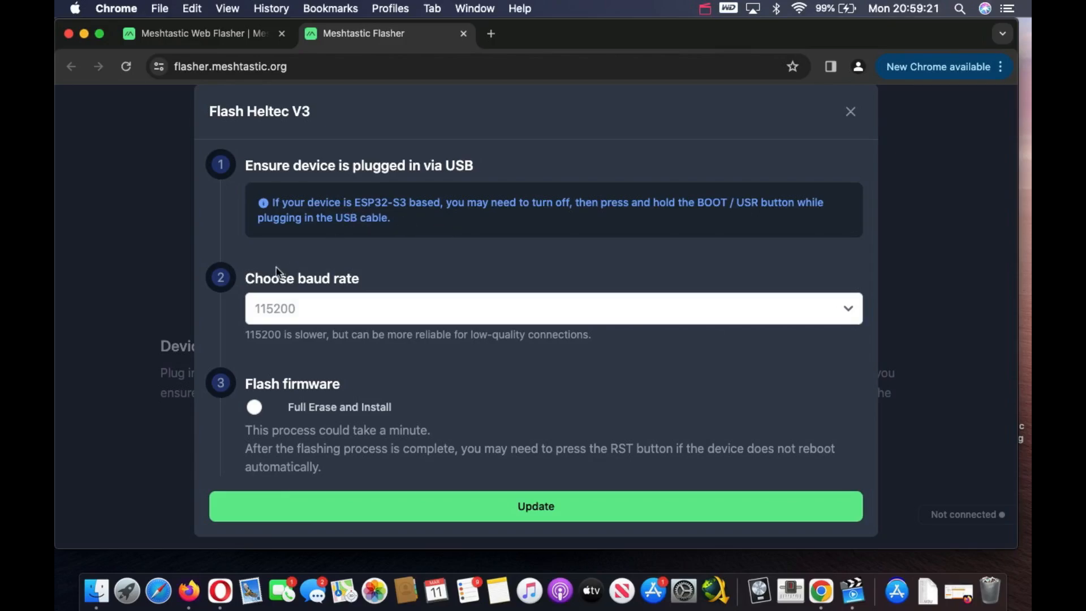
{"action": "mouse_move", "coordinate": [346, 207]}
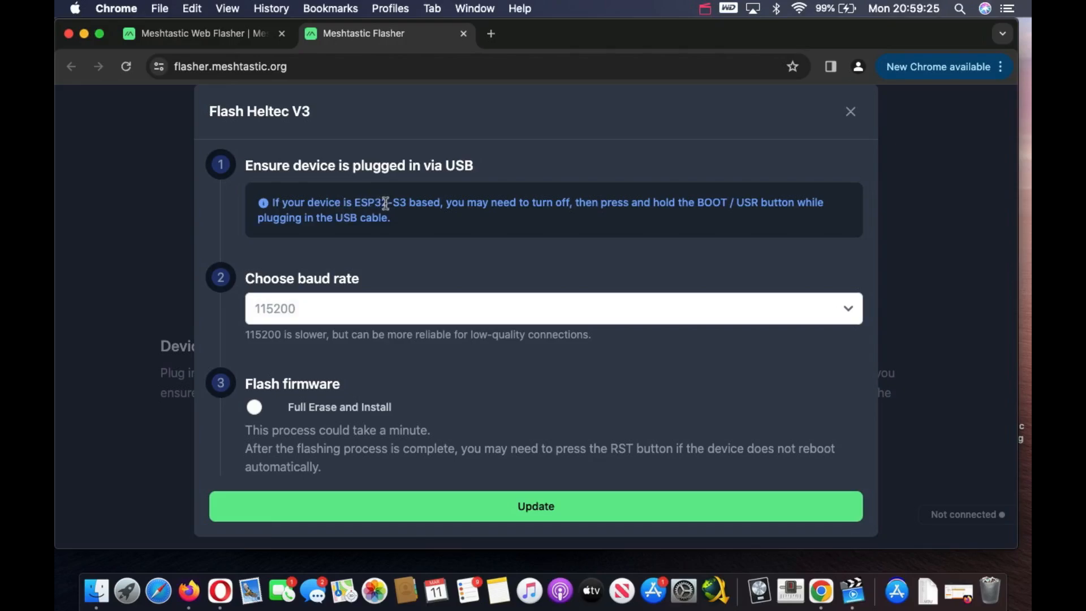
{"action": "mouse_move", "coordinate": [549, 198]}
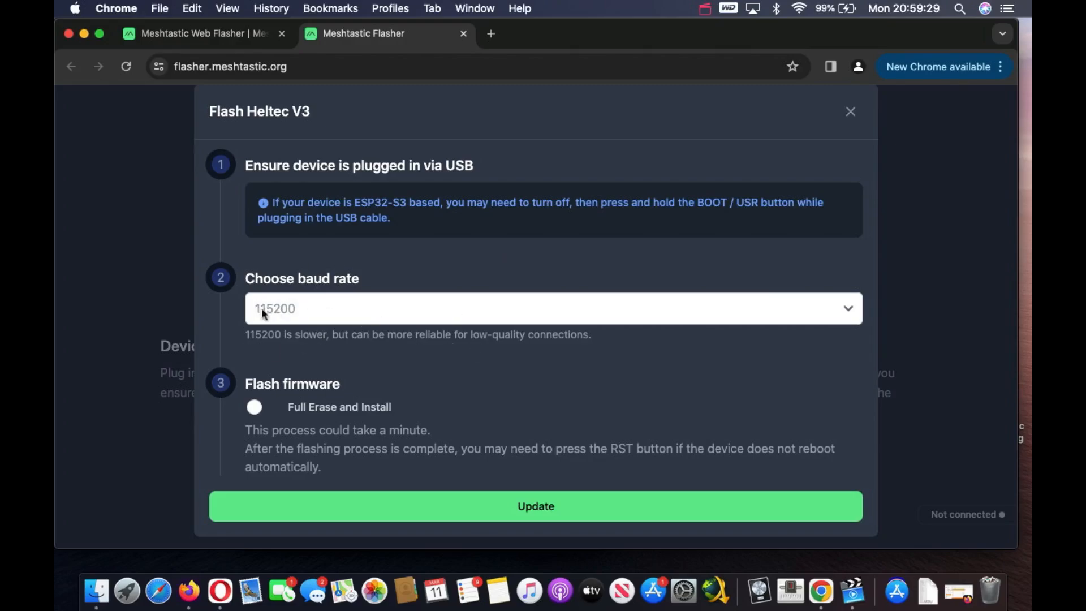
{"action": "mouse_move", "coordinate": [255, 422]}
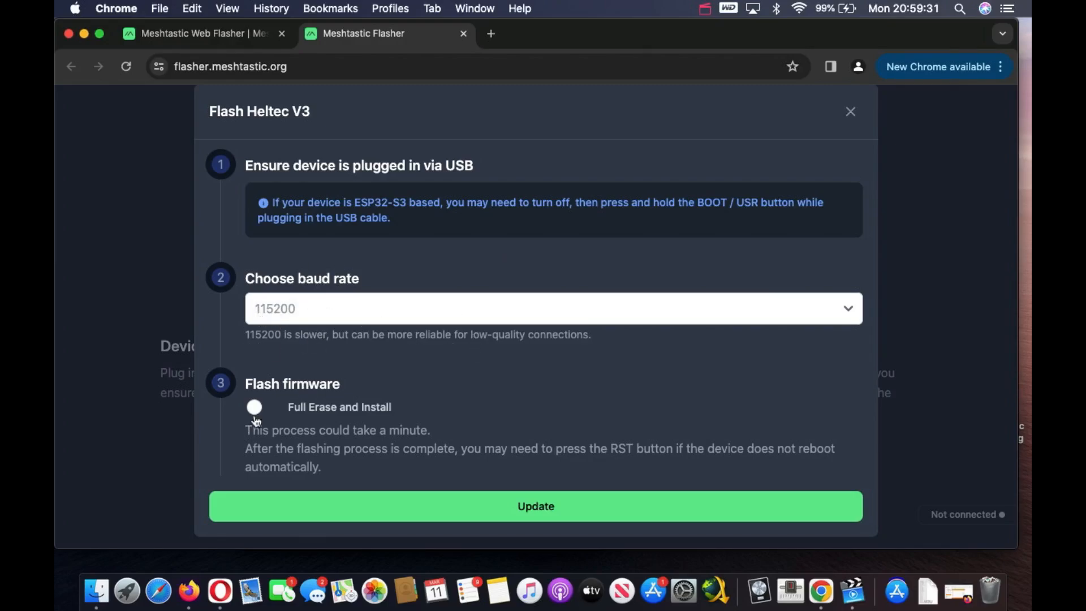
- Enable Full Erase and Install, then start Erase Flash and Install to get the port picker
{"action": "left_click", "coordinate": [254, 406]}
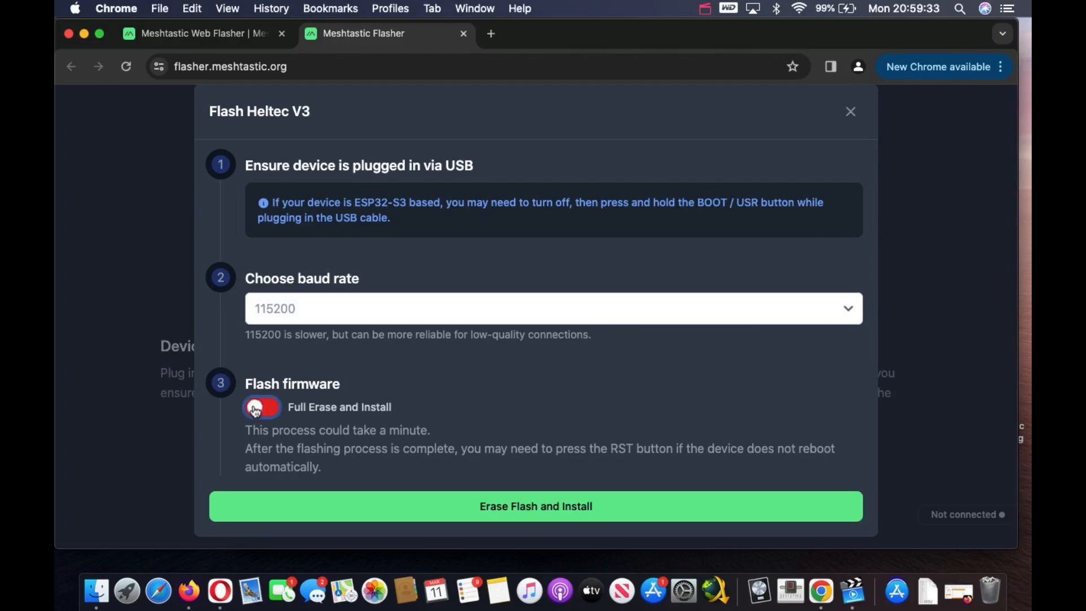
{"action": "left_click", "coordinate": [262, 407]}
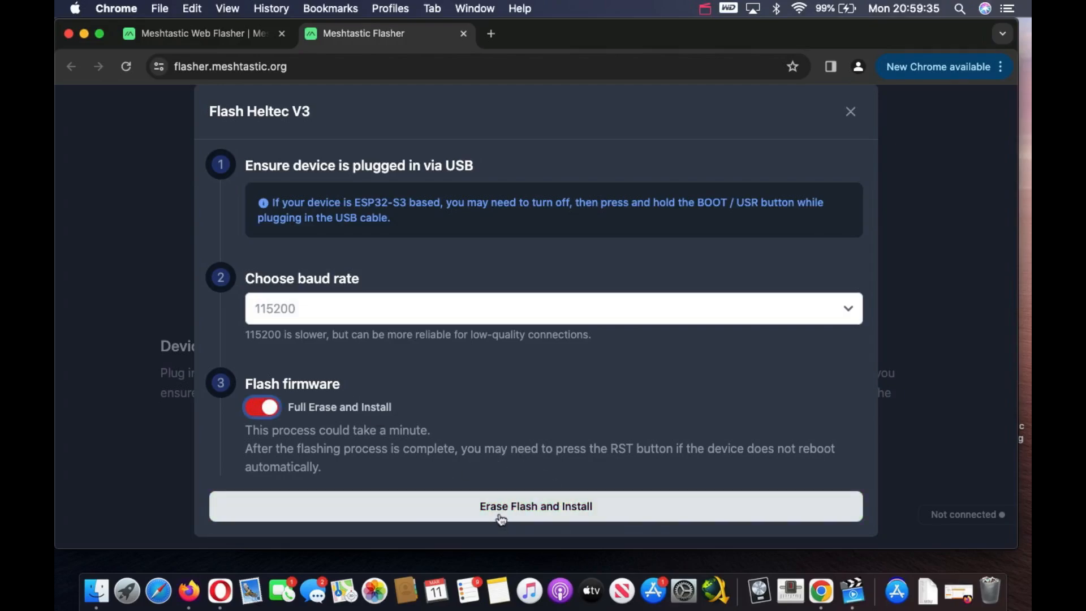
{"action": "left_click", "coordinate": [536, 506]}
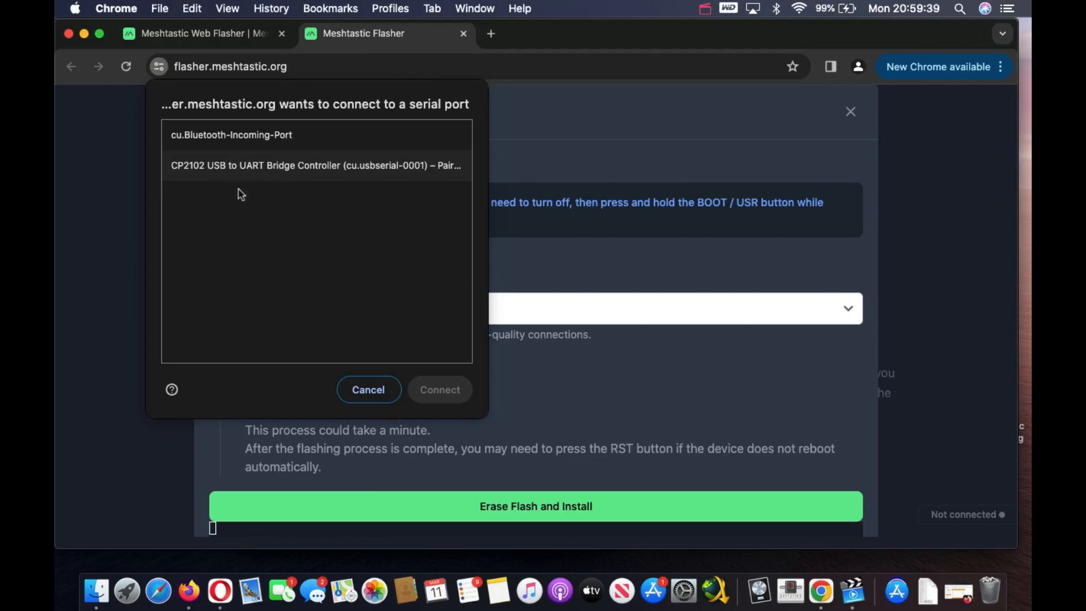
{"action": "left_click", "coordinate": [315, 165]}
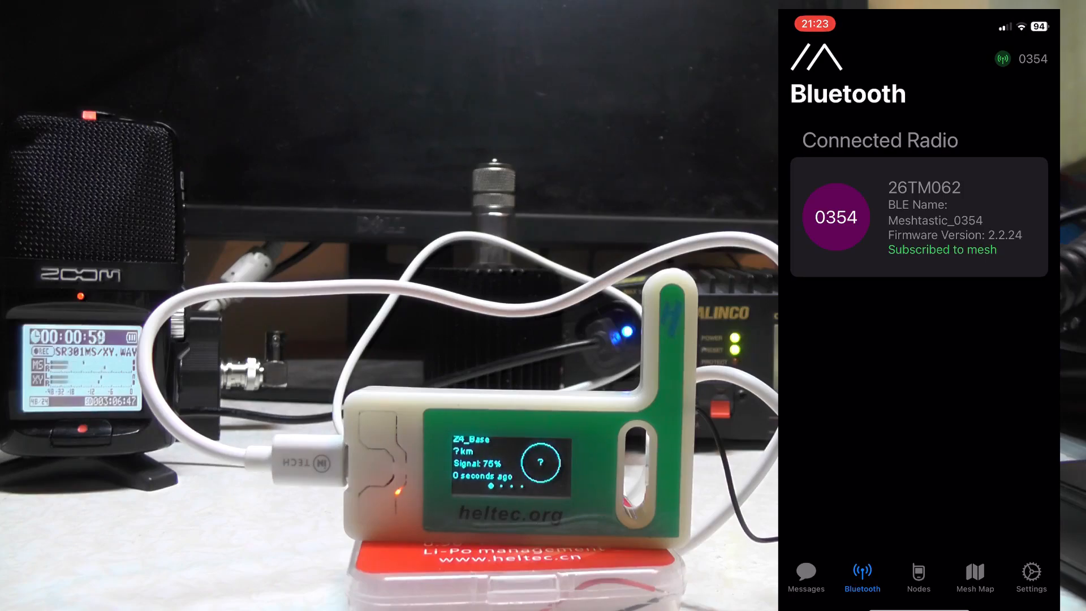
- Open Settings and scroll to User Config for node 26TM062 (short name 0354)
{"action": "left_click", "coordinate": [1030, 578]}
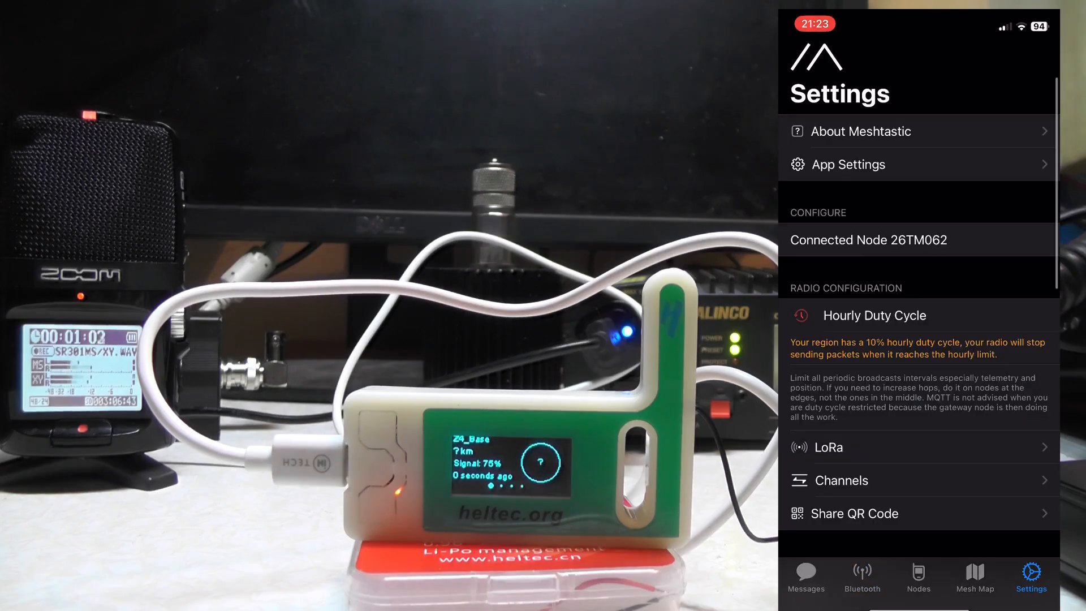
{"action": "scroll", "scroll_direction": "down", "scroll_amount": 3}
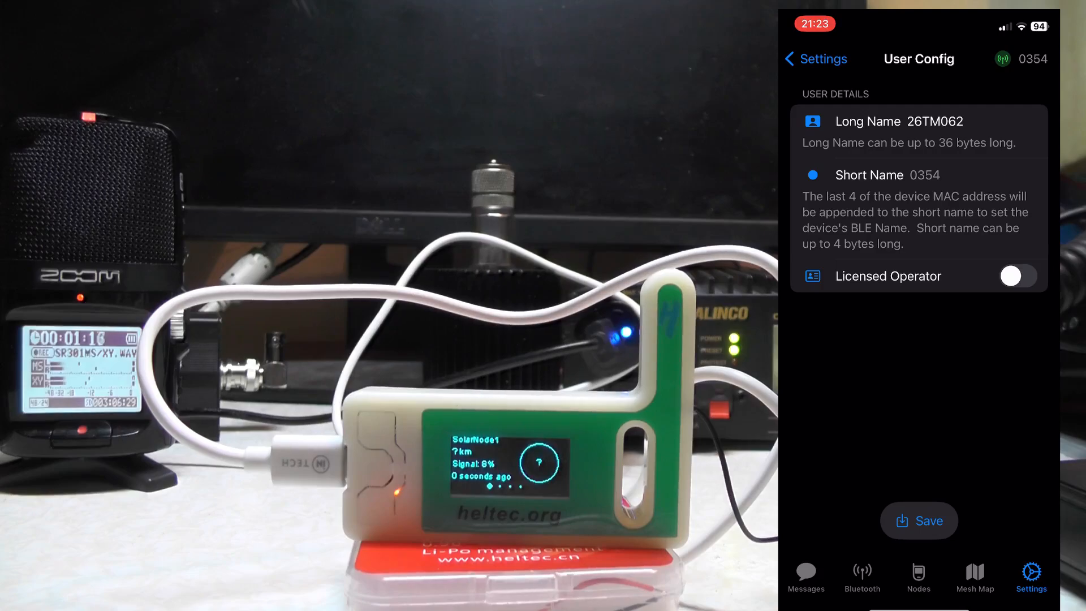
- Tap the Long Name field, then go back to Settings without saving
{"action": "left_click", "coordinate": [935, 121]}
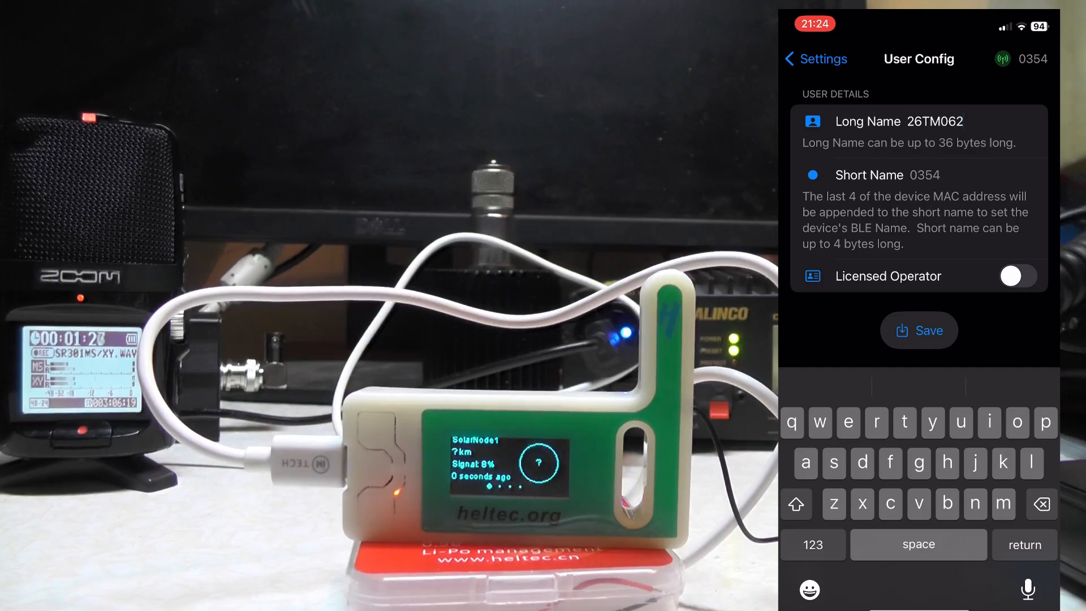
{"action": "left_click", "coordinate": [815, 59]}
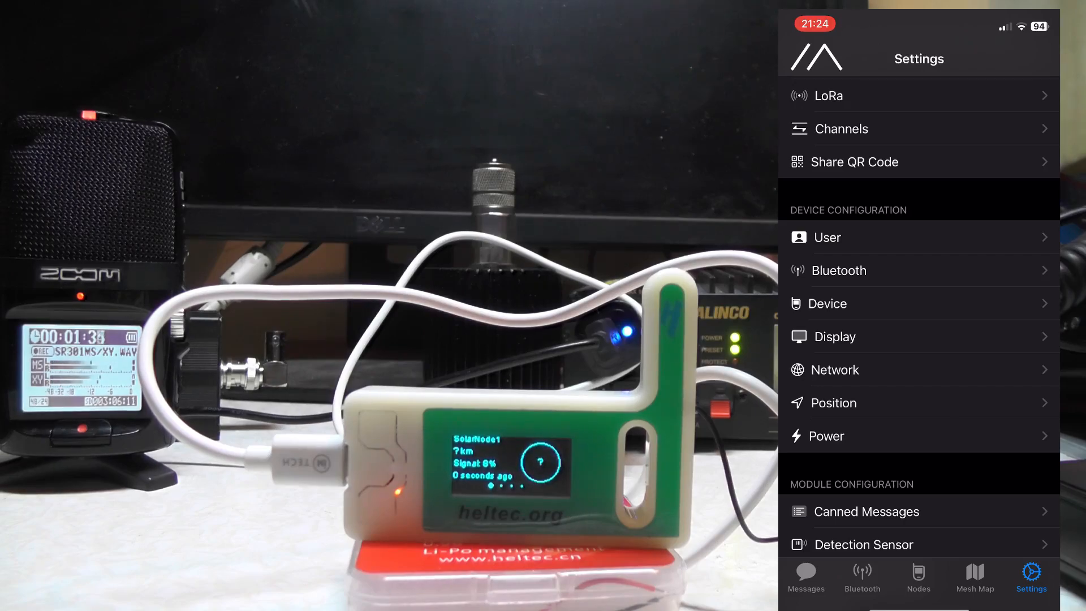
- View the Nodes (4) list, then switch to the Messages tab
{"action": "left_click", "coordinate": [918, 576]}
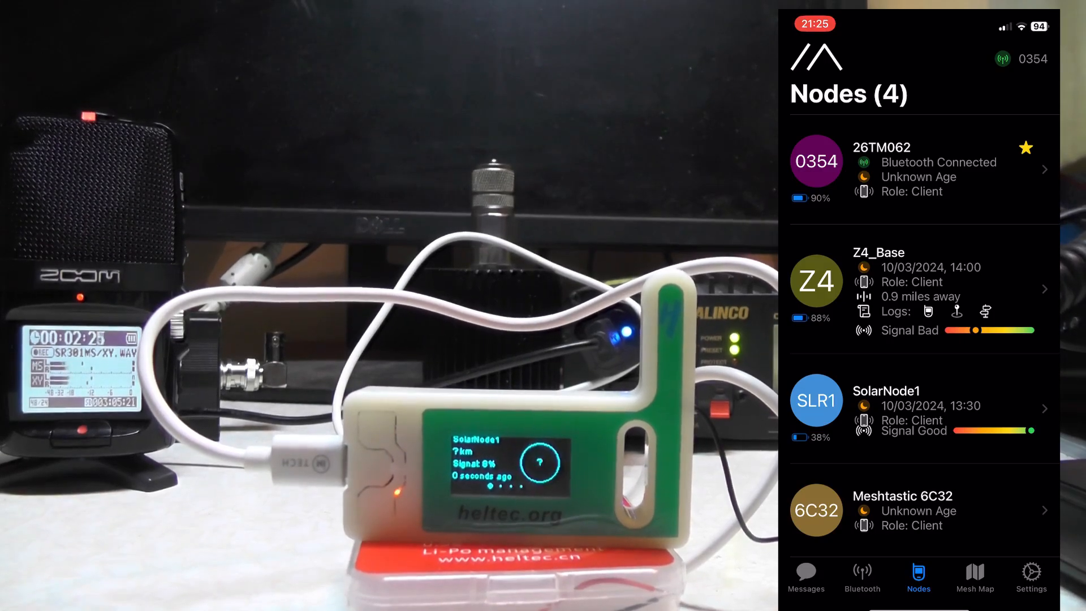
{"action": "left_click", "coordinate": [806, 578]}
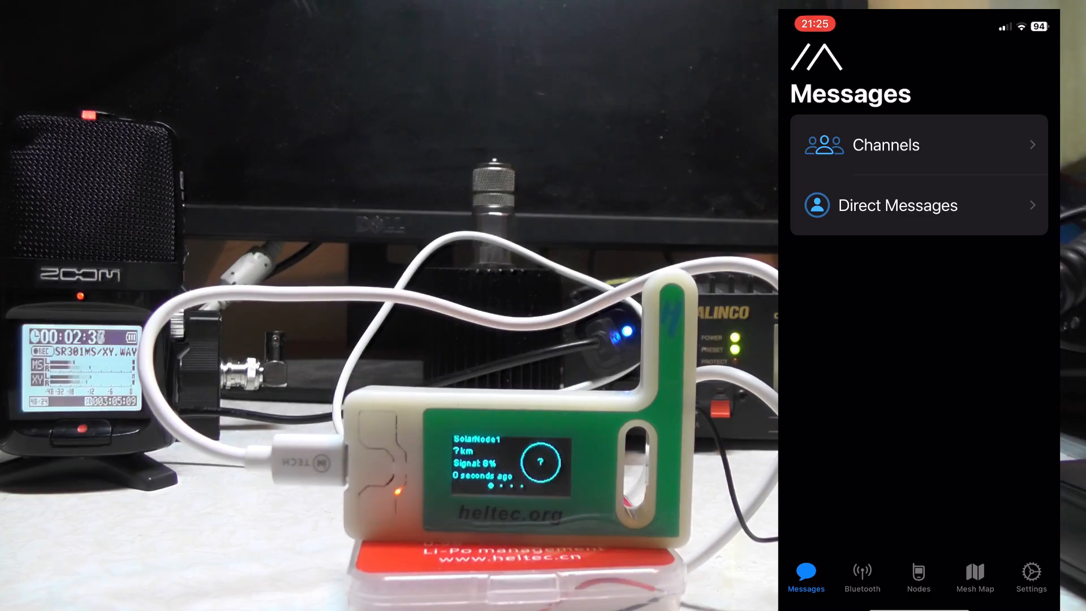
- View the Primary Channel, then open Direct Messages listing Z4_Base, SolarNode1 and Meshtastic 6C32
{"action": "left_click", "coordinate": [885, 145]}
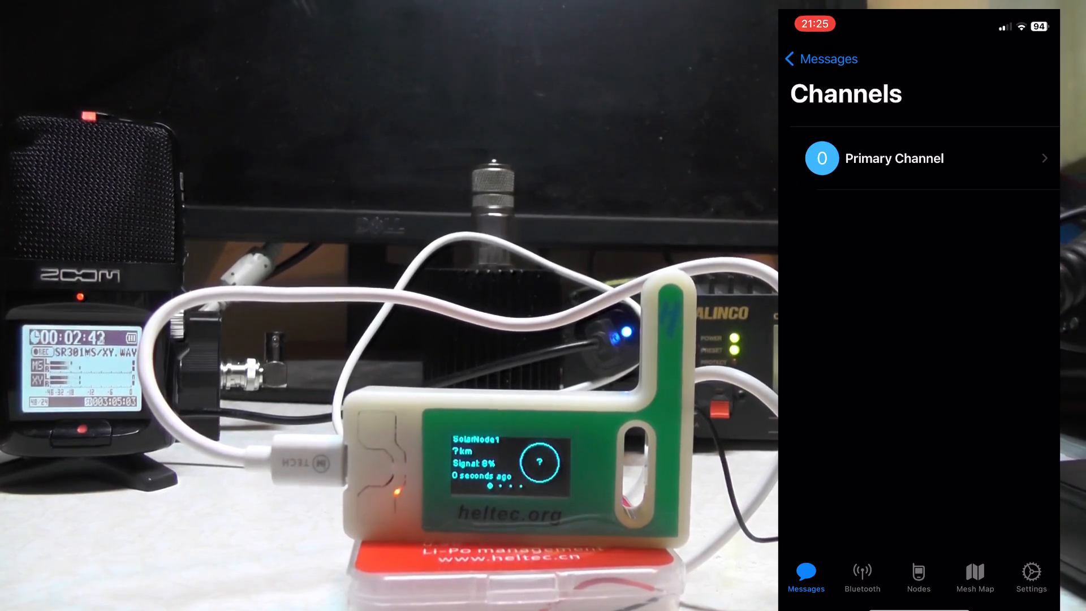
{"action": "left_click", "coordinate": [893, 157]}
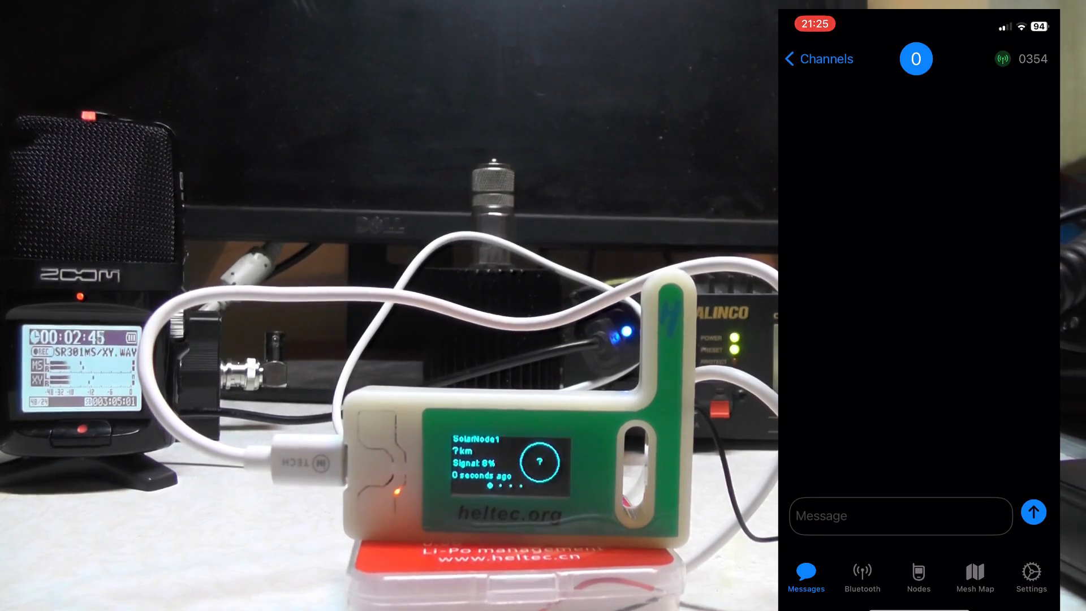
{"action": "left_click", "coordinate": [796, 58]}
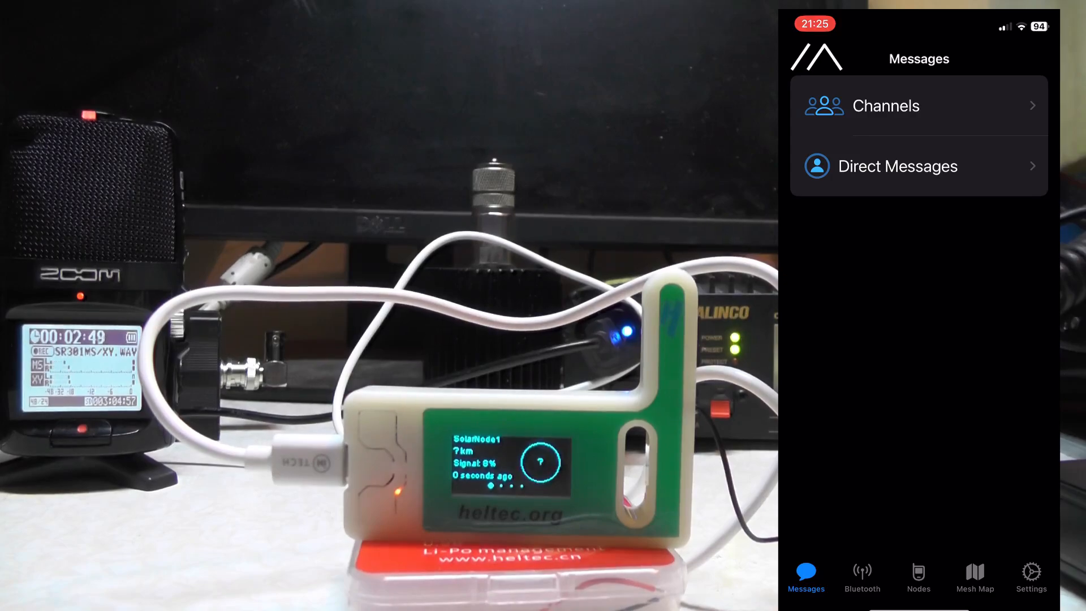
{"action": "left_click", "coordinate": [897, 167]}
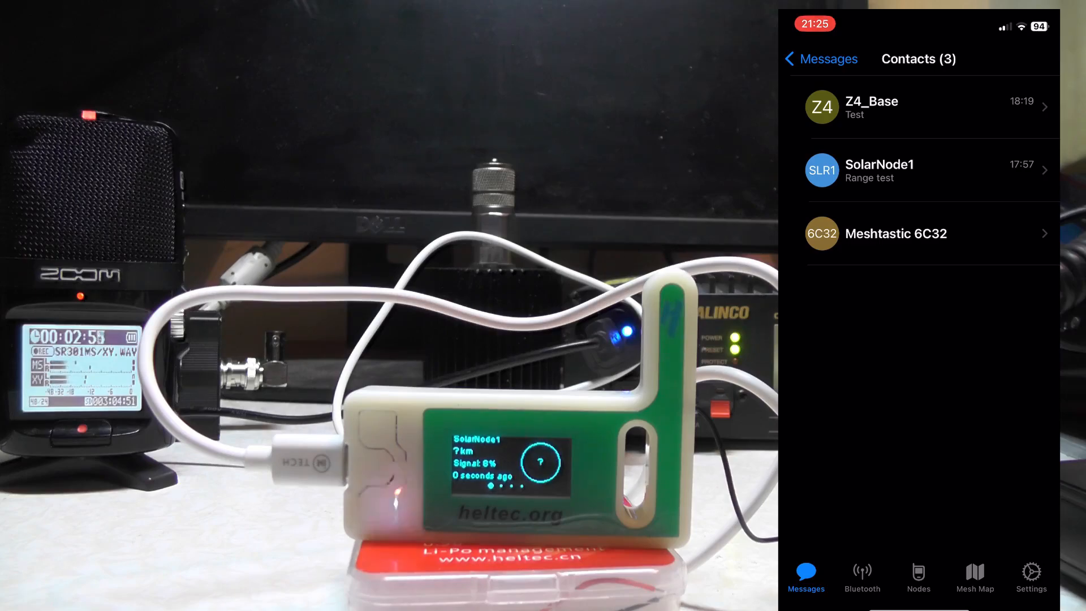
- Read the Z4_Base conversation, then open SolarNode1's four sent messages
{"action": "left_click", "coordinate": [870, 108]}
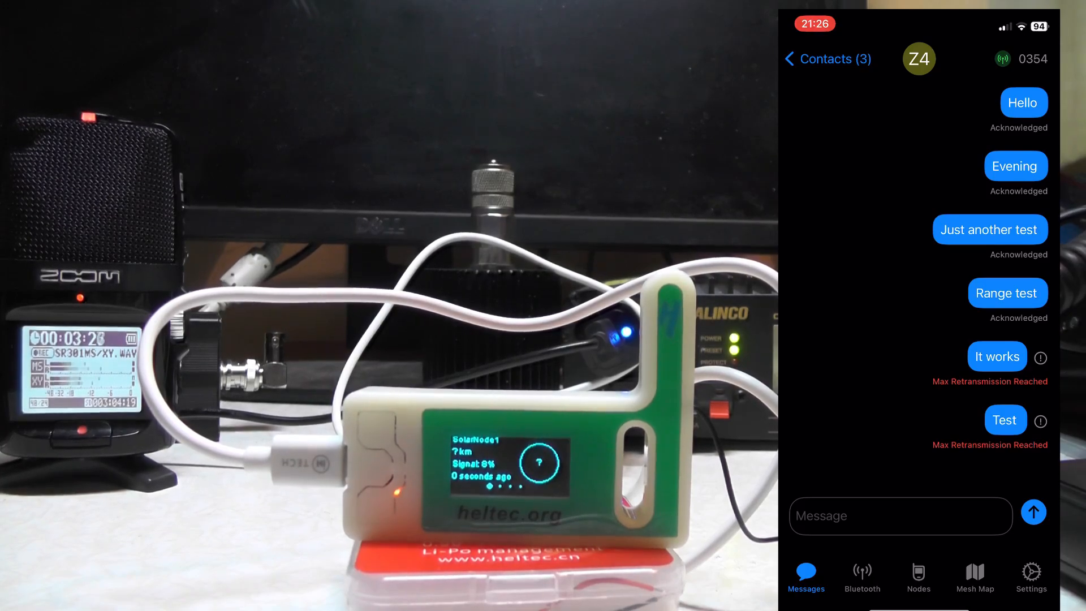
{"action": "left_click", "coordinate": [821, 58]}
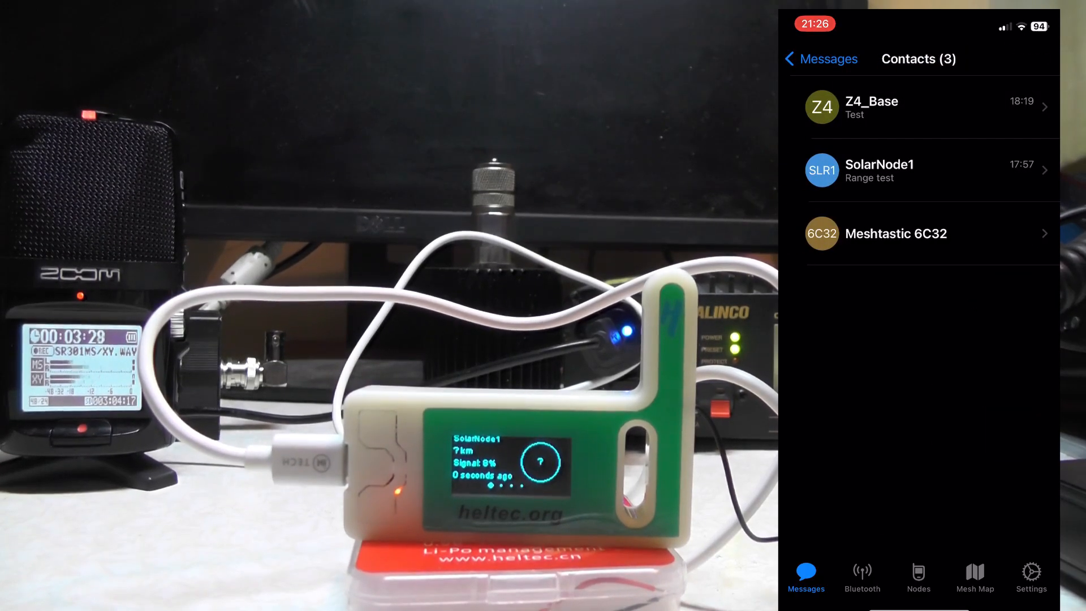
{"action": "left_click", "coordinate": [879, 171]}
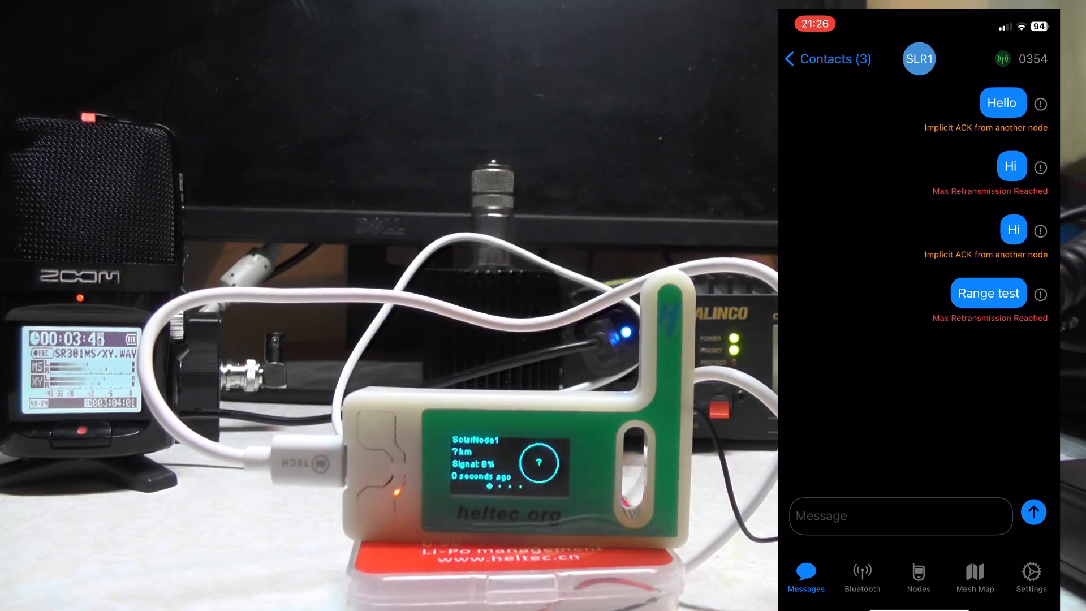
- Return to Contacts and view radio 26TM062's connection status on the Bluetooth page
{"action": "left_click", "coordinate": [826, 59]}
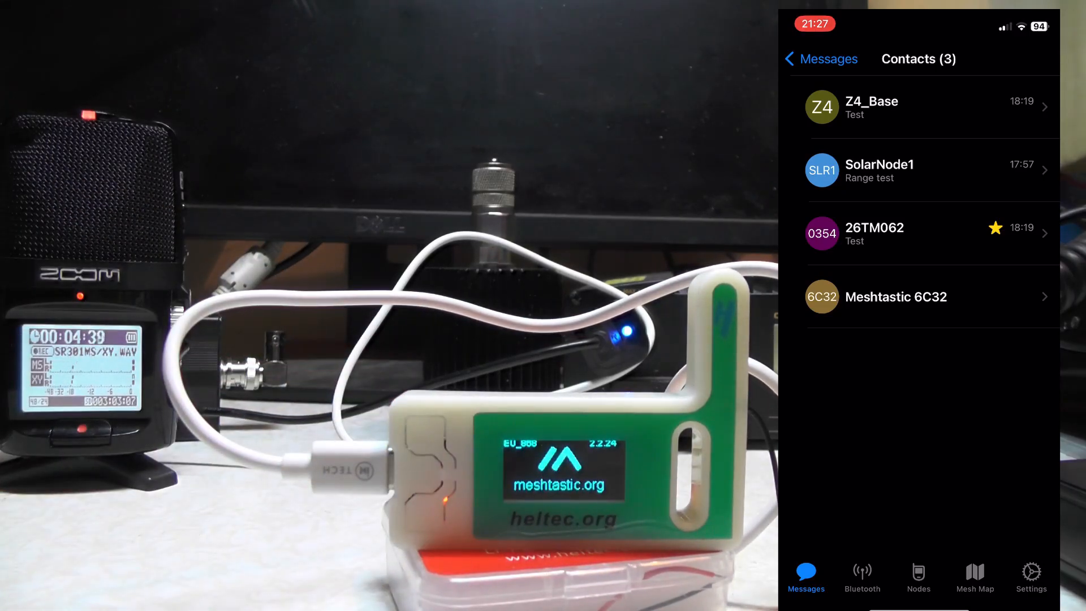
{"action": "left_click", "coordinate": [862, 575]}
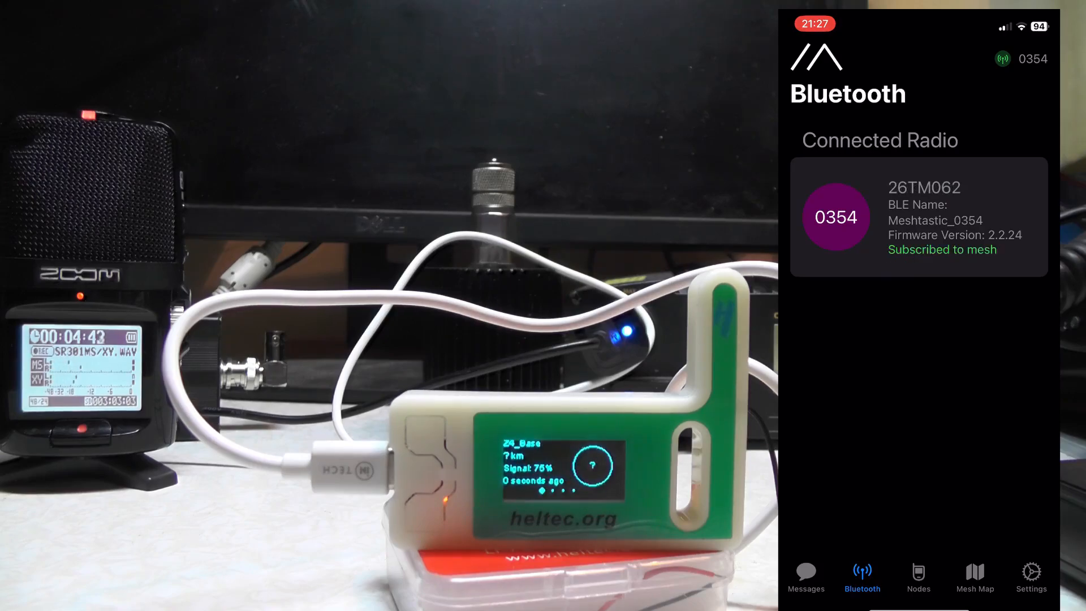